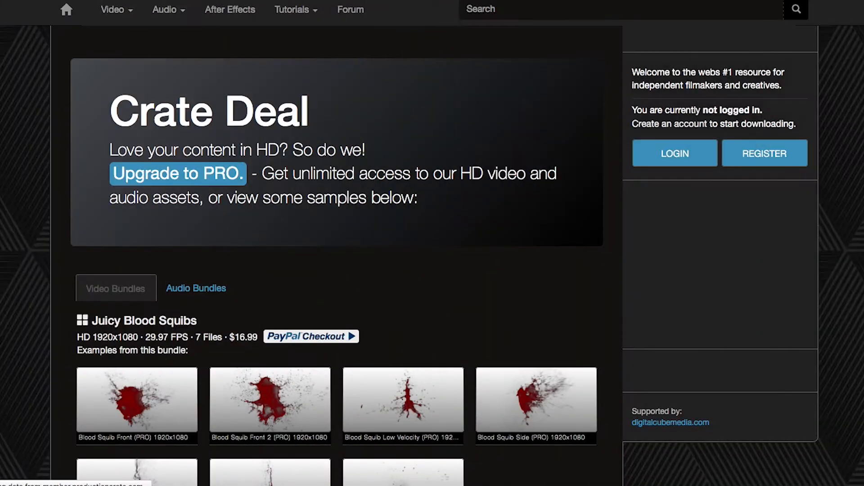
# Step: Clear the nested clip from the timeline via its context menu and save the project
pyautogui.scroll(-3)
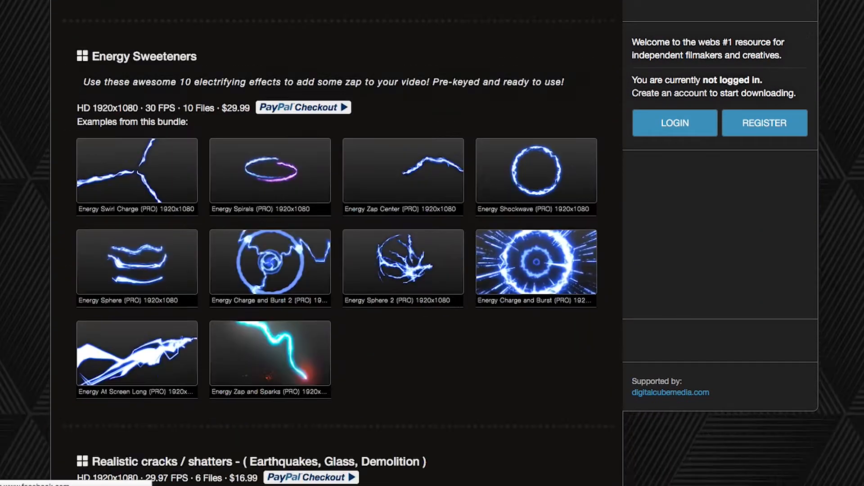
pyautogui.scroll(-3)
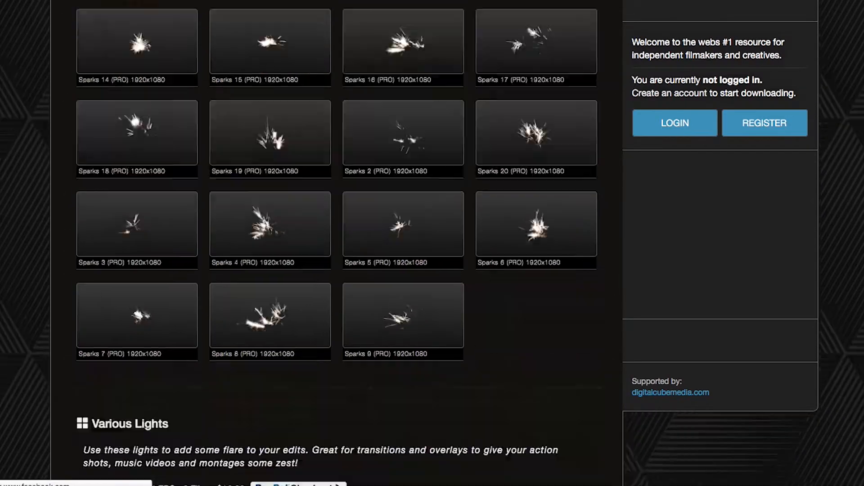
pyautogui.scroll(-3)
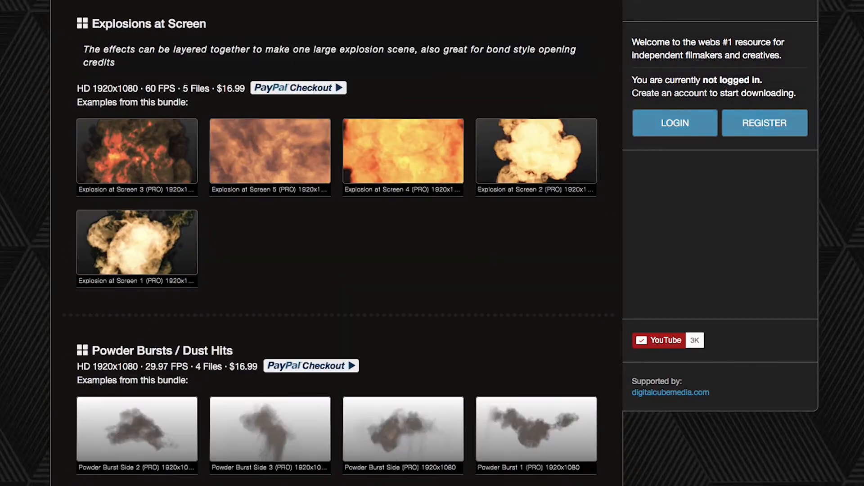
pyautogui.scroll(-3)
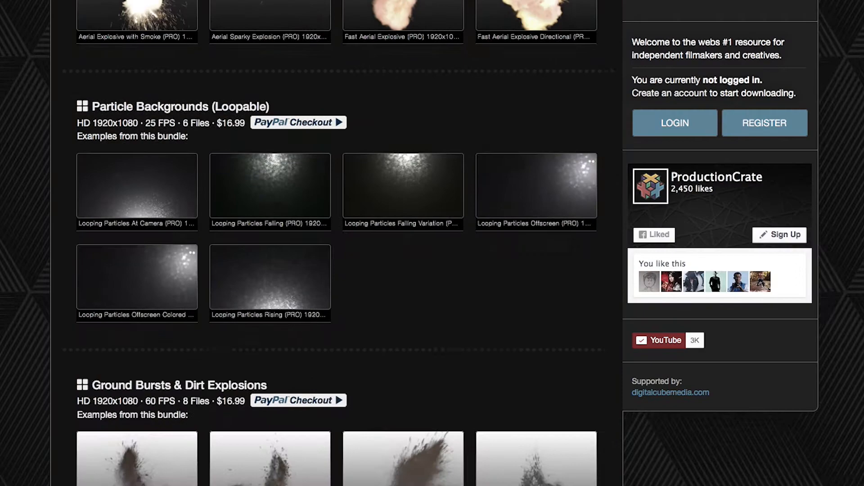
pyautogui.scroll(-3)
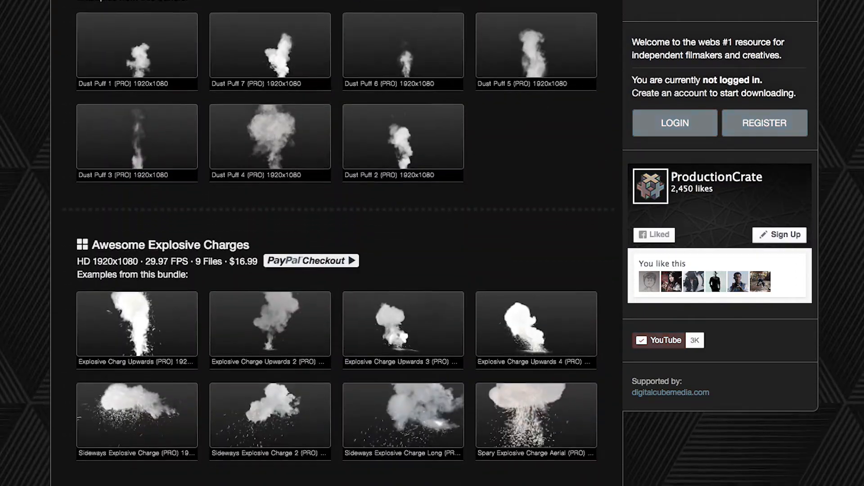
pyautogui.scroll(-3)
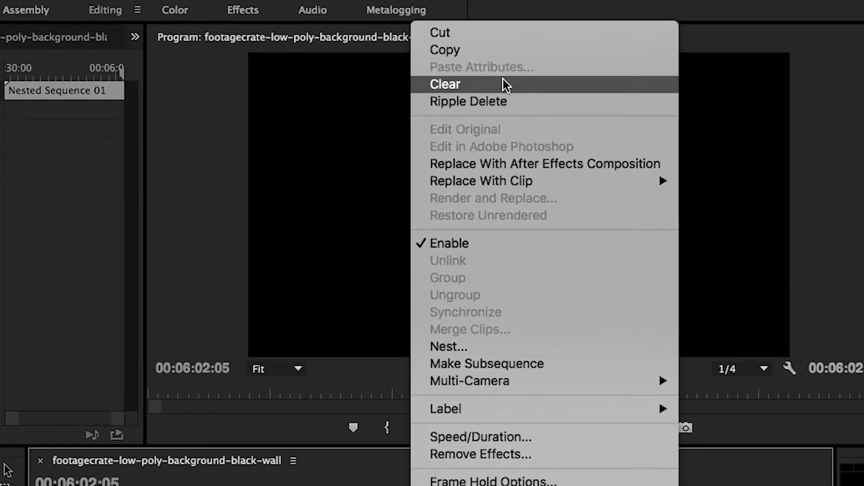
pyautogui.moveTo(499, 34)
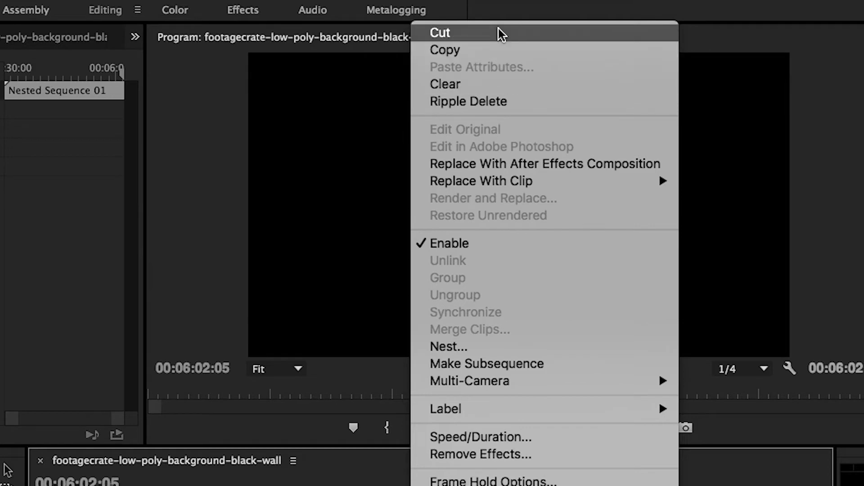
pyautogui.moveTo(468, 84)
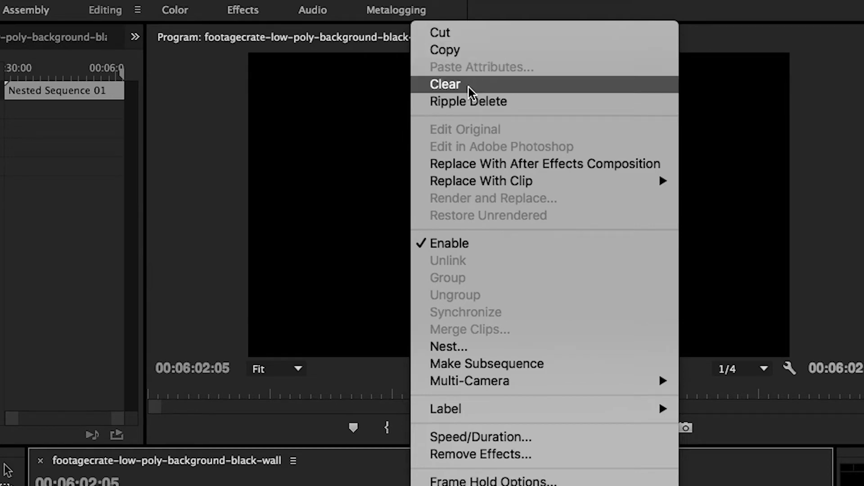
pyautogui.click(445, 84)
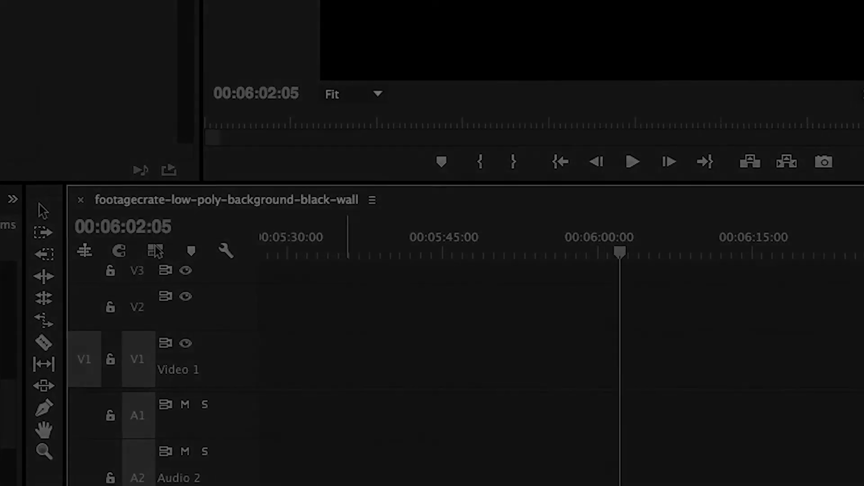
pyautogui.press('cmd+s')
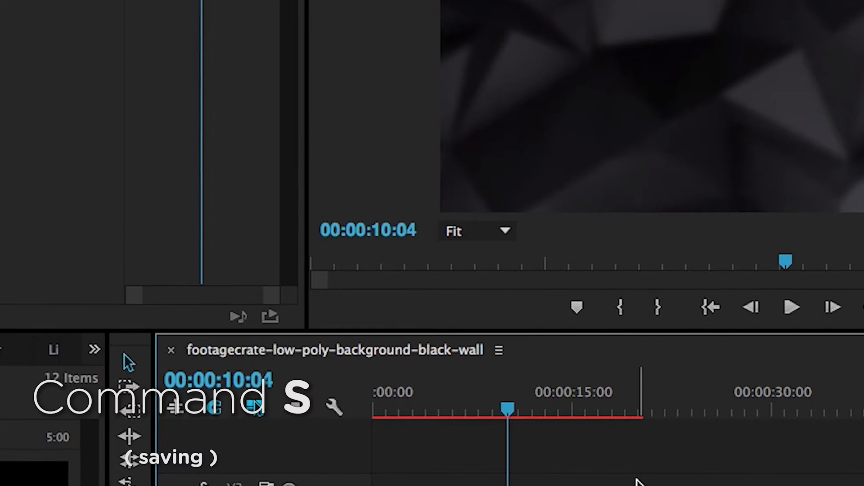
# Step: Save the project repeatedly with Command+S while trimming the nested clip to about 00:00:20
pyautogui.press('cmd+s')
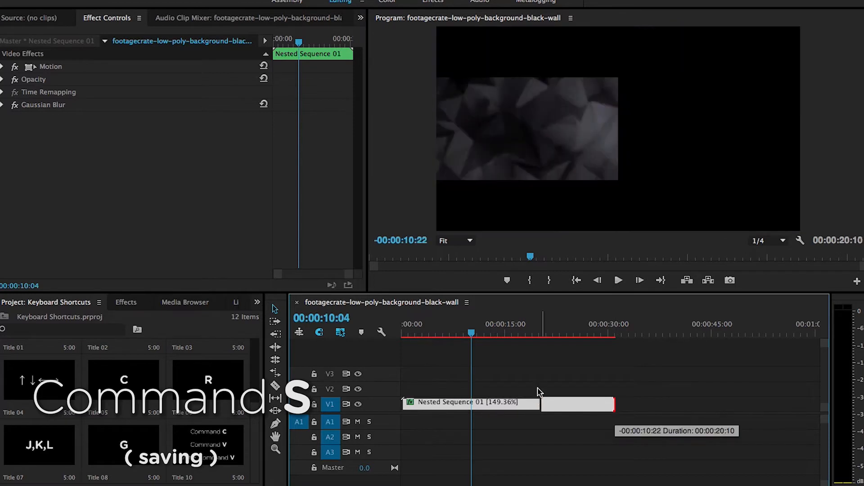
pyautogui.press('cmd+s')
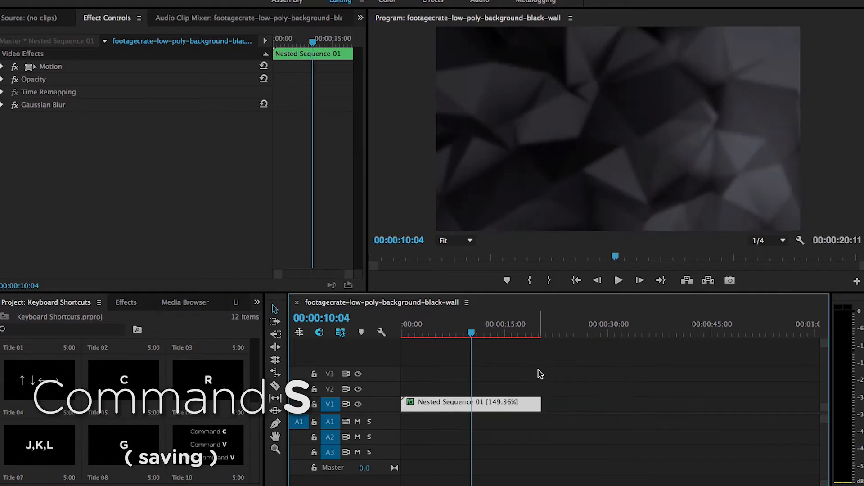
pyautogui.press('cmd+s')
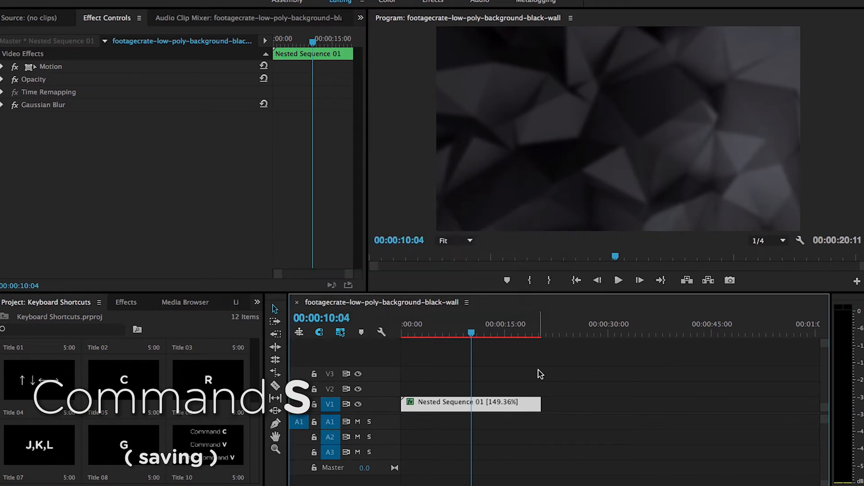
pyautogui.press('cmd+s')
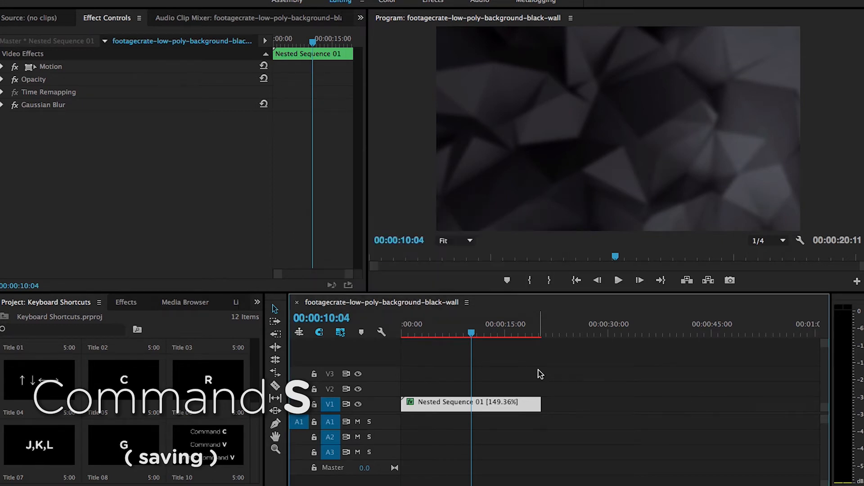
pyautogui.press('cmd+s')
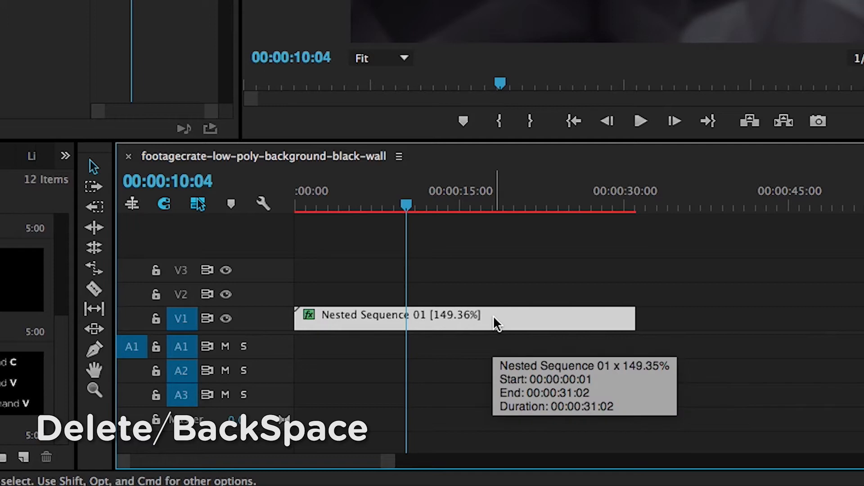
# Step: Delete the selected Nested Sequence 01 clip from the timeline
pyautogui.press('Delete')
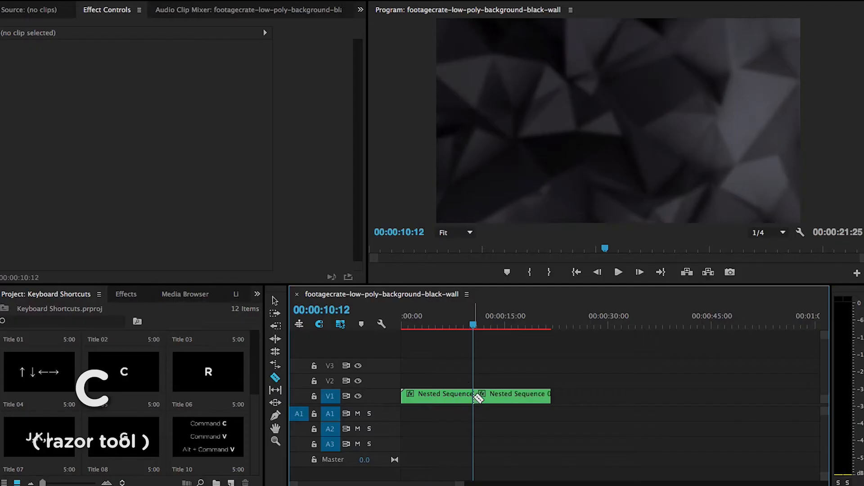
# Step: Razor-cut the nested clip into two pieces and scale the clip to the frame size
pyautogui.moveTo(480, 396); pyautogui.dragTo(534, 397)
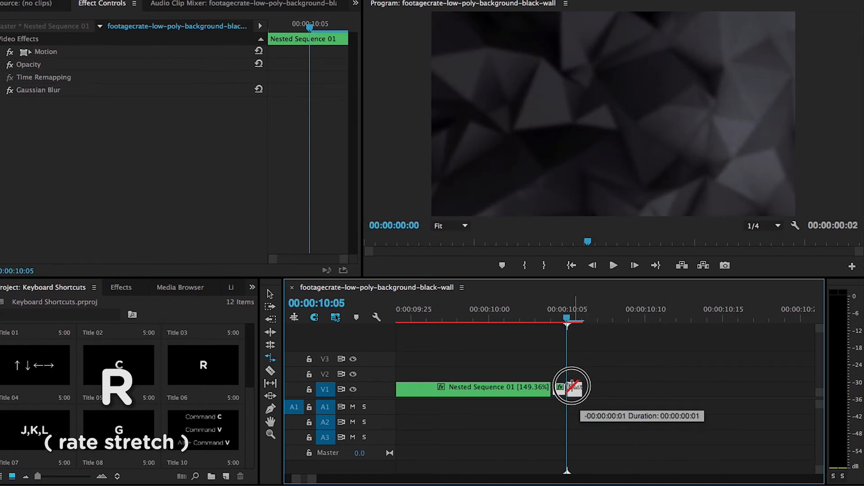
pyautogui.rightClick(571, 387)
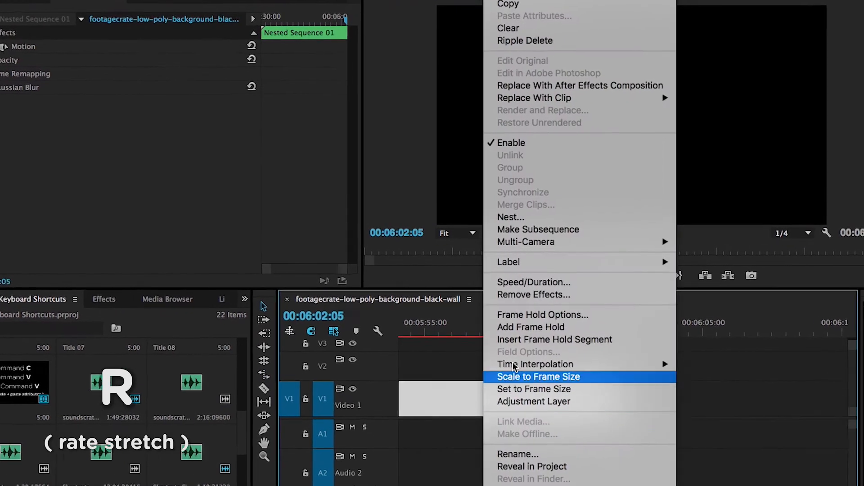
pyautogui.click(532, 282)
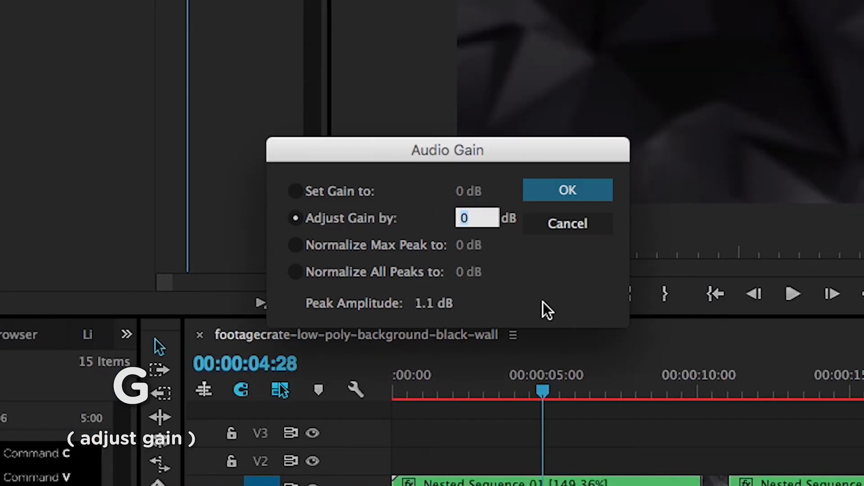
# Step: Set Adjust Gain by to -8 dB and apply it to the nested clip
pyautogui.write('-8')
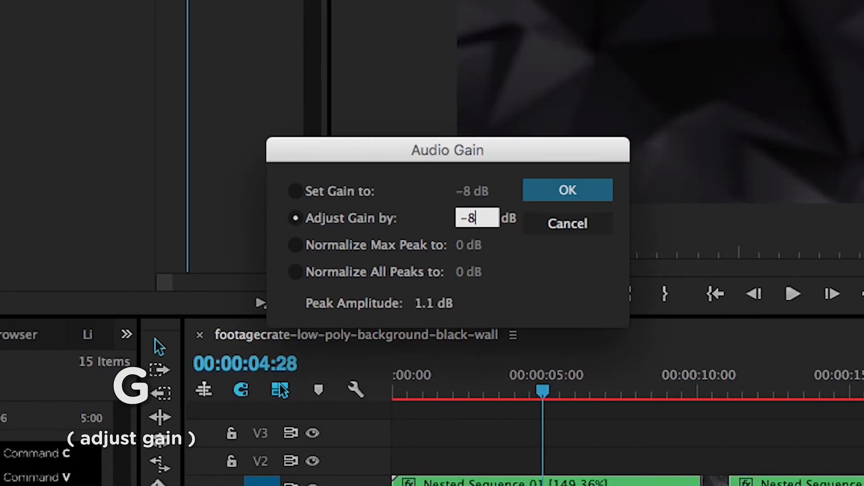
pyautogui.click(567, 190)
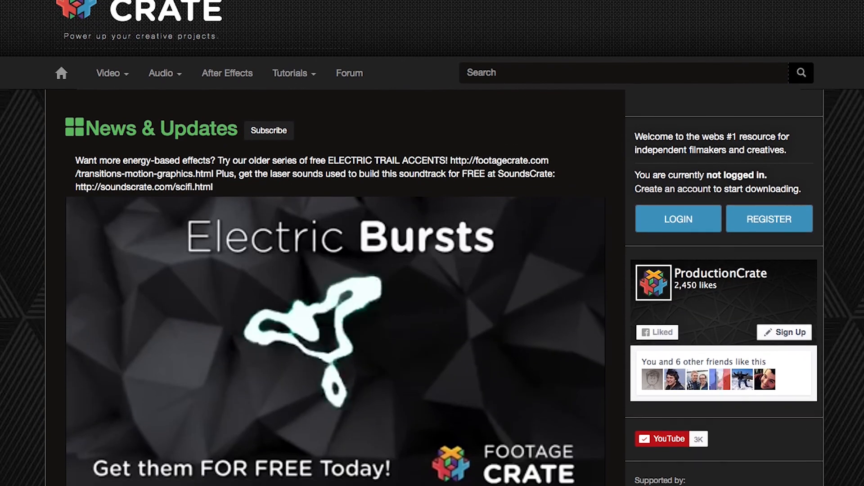
pyautogui.scroll(-3)
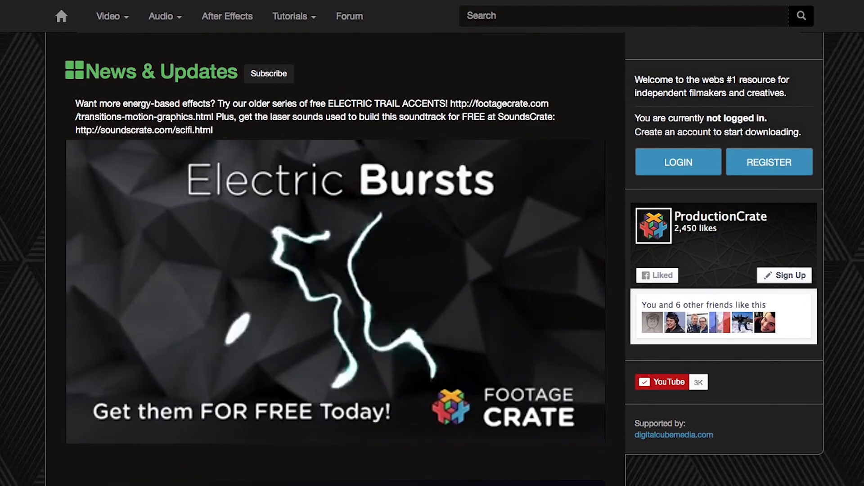
pyautogui.scroll(-3)
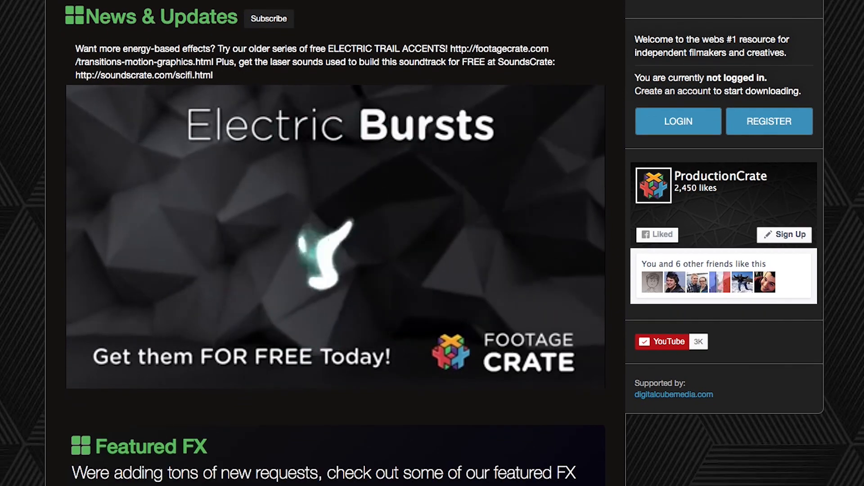